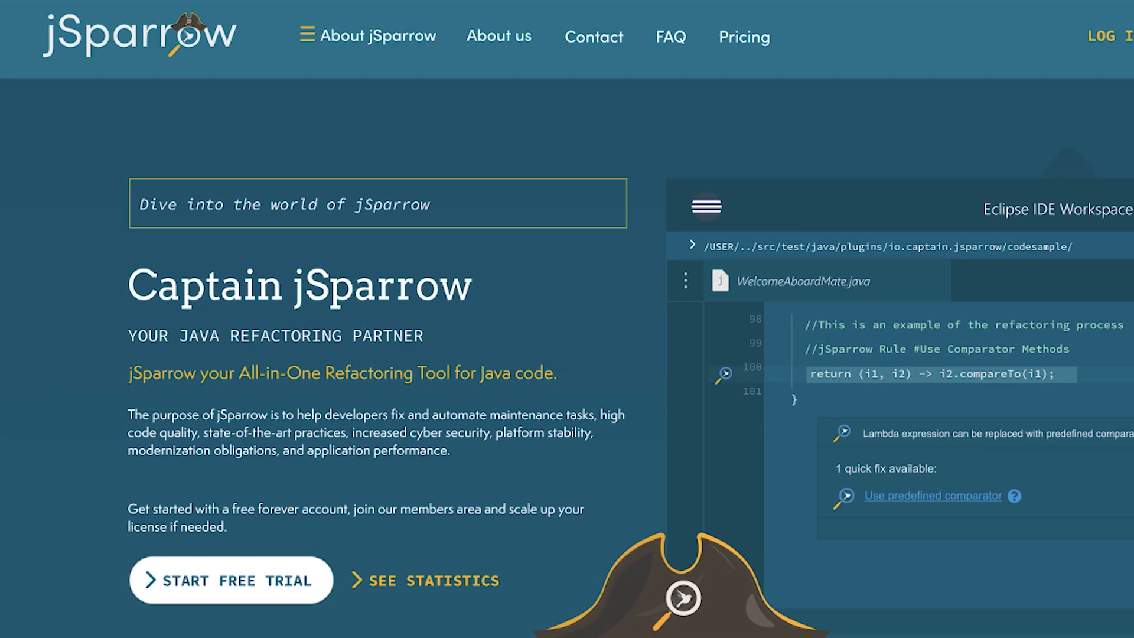
scroll(down, 3)
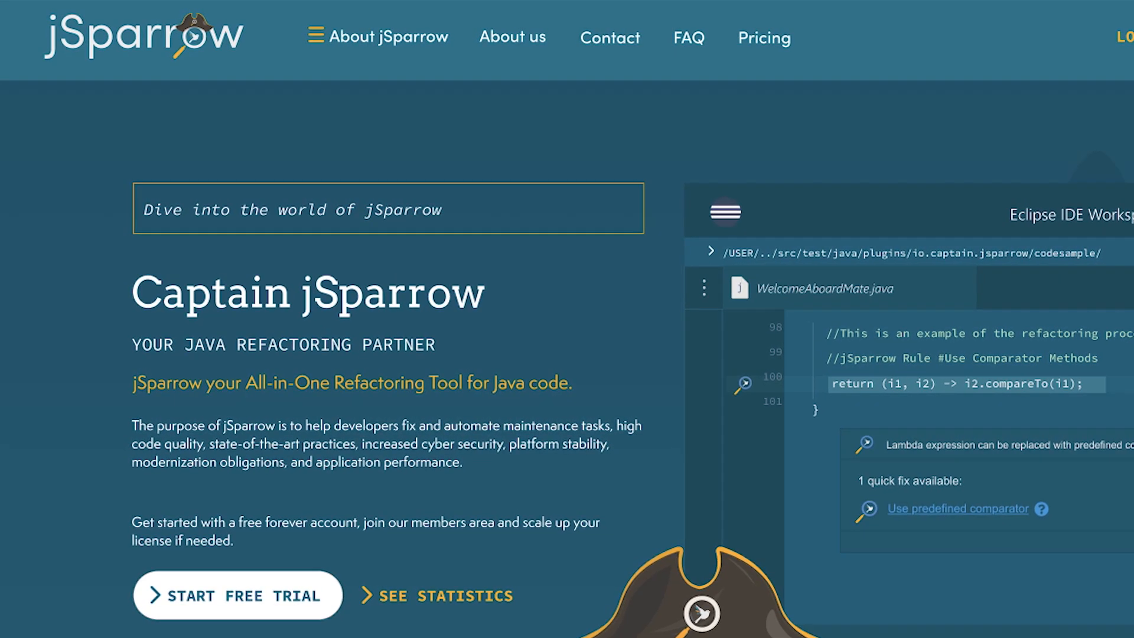
scroll(down, 3)
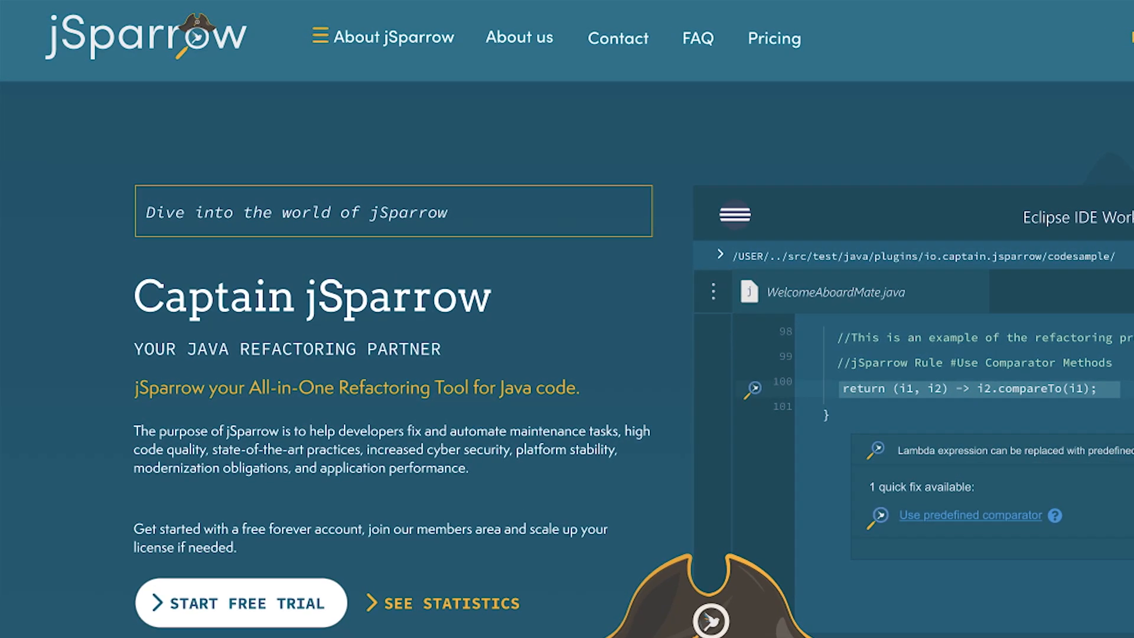